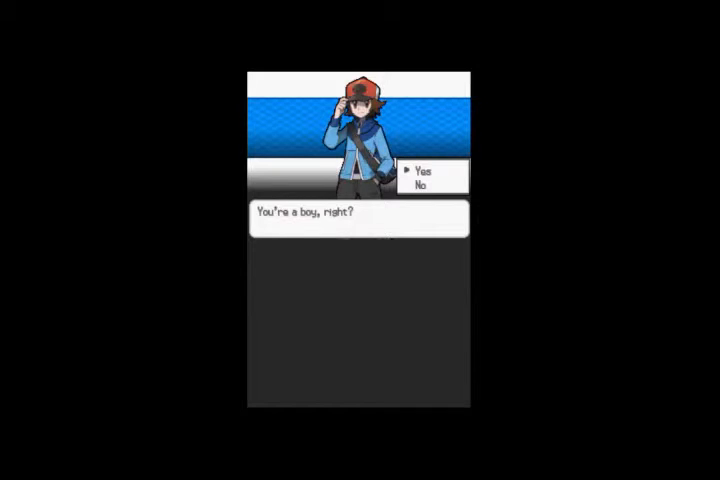
Confirm the player is a boy and spell out the player's name letter by letter.
click(424, 168)
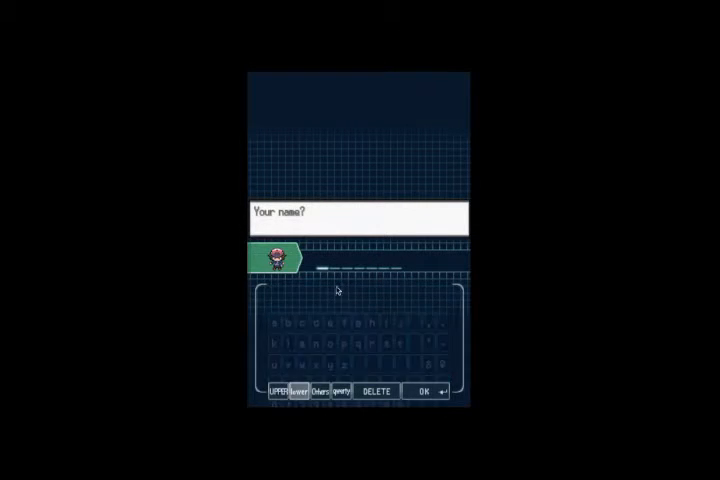
click(300, 392)
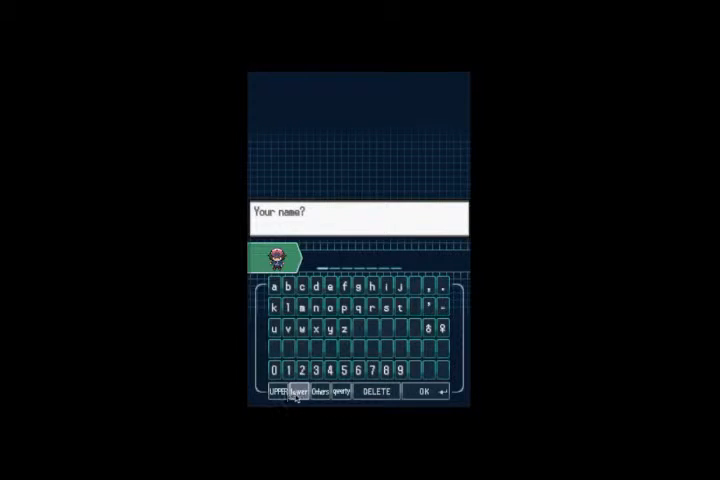
click(280, 390)
text(D)
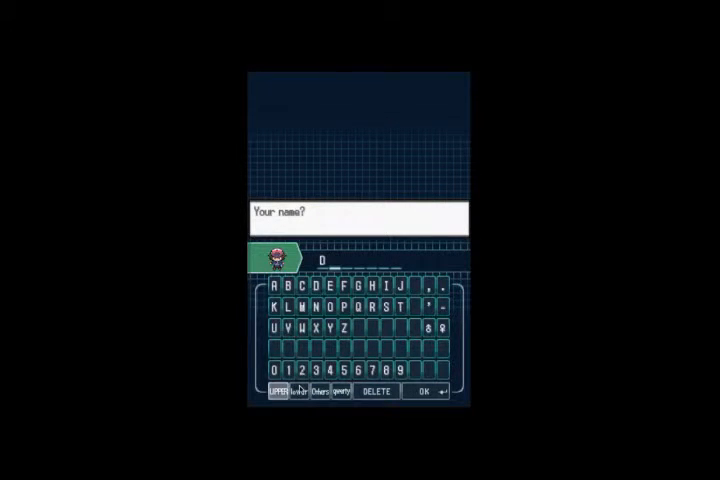
click(296, 392)
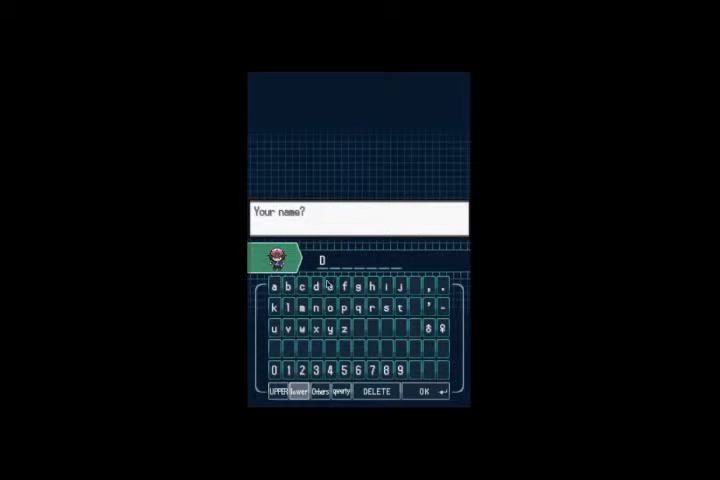
click(312, 308)
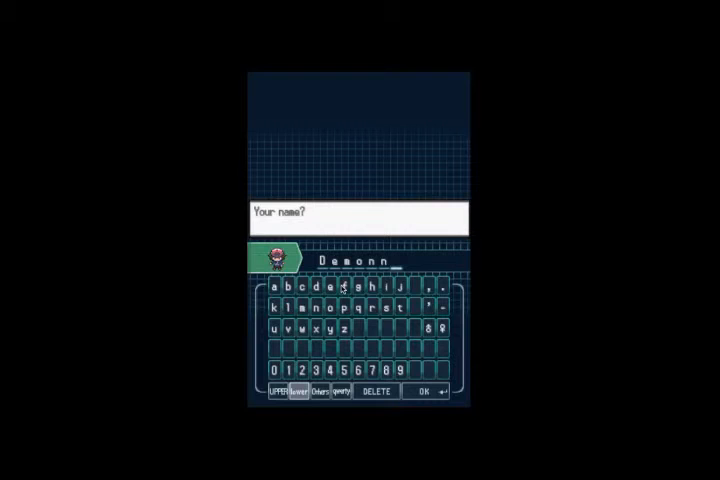
click(420, 390)
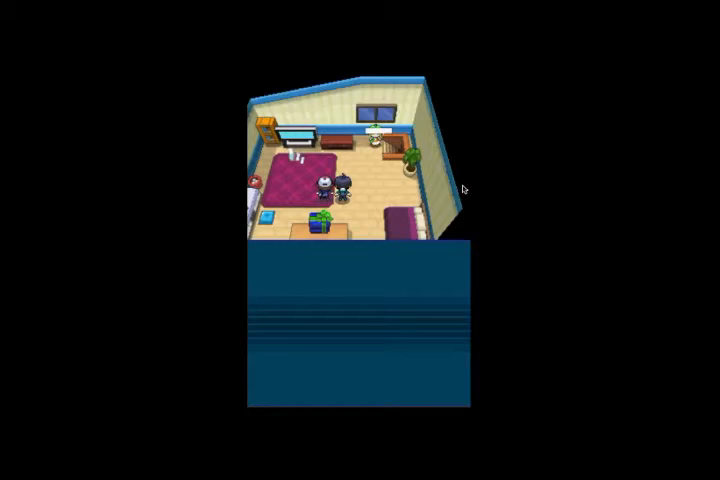
Advance the friends' opening dialogue in the bedroom with A.
key(enter)
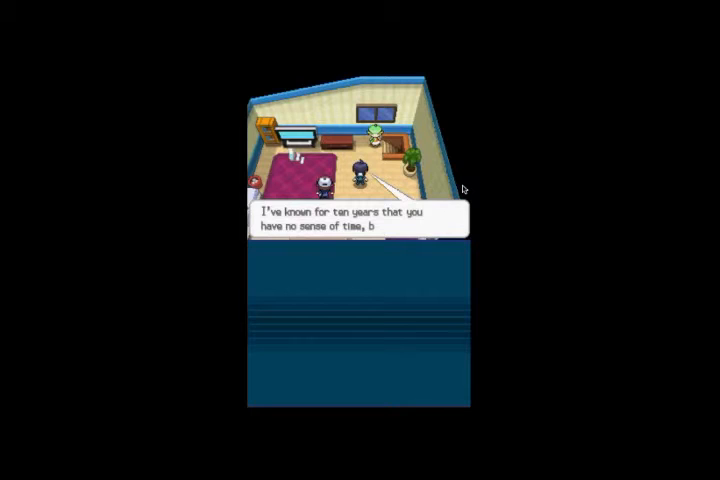
key(enter)
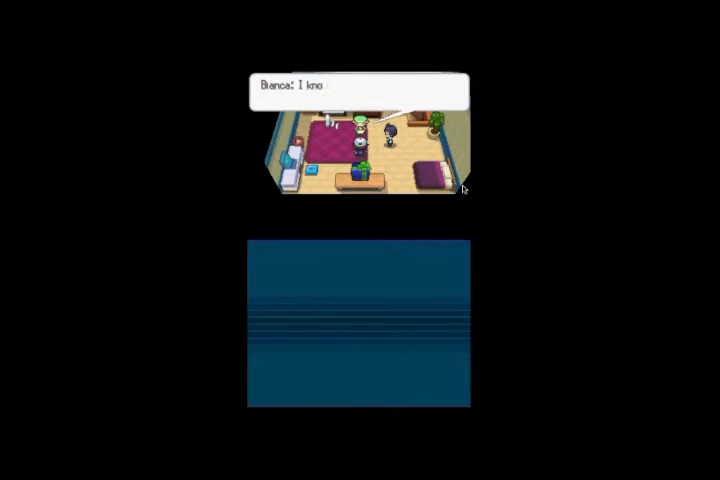
key(enter)
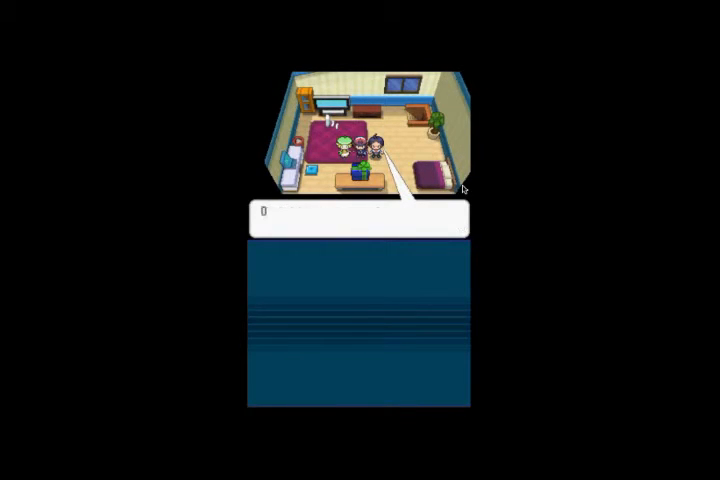
Continue advancing the friends' bedroom conversation toward the starter gift box.
key(enter)
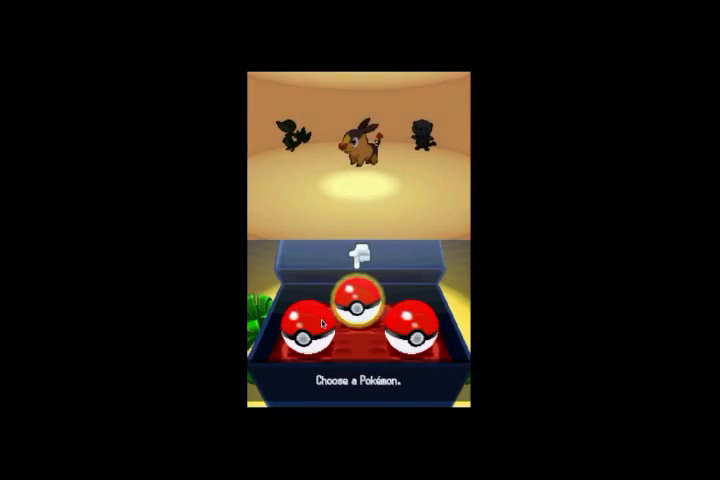
click(362, 316)
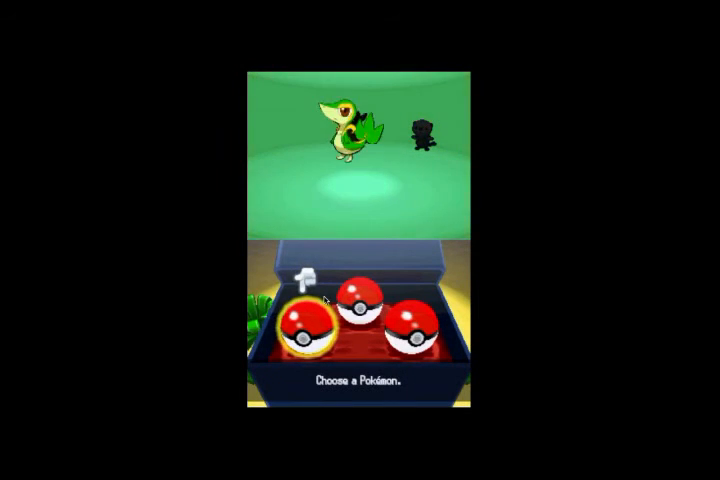
click(304, 324)
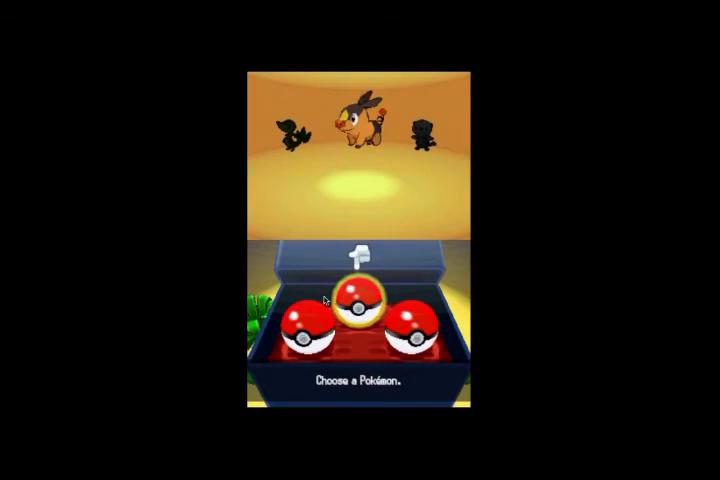
click(360, 320)
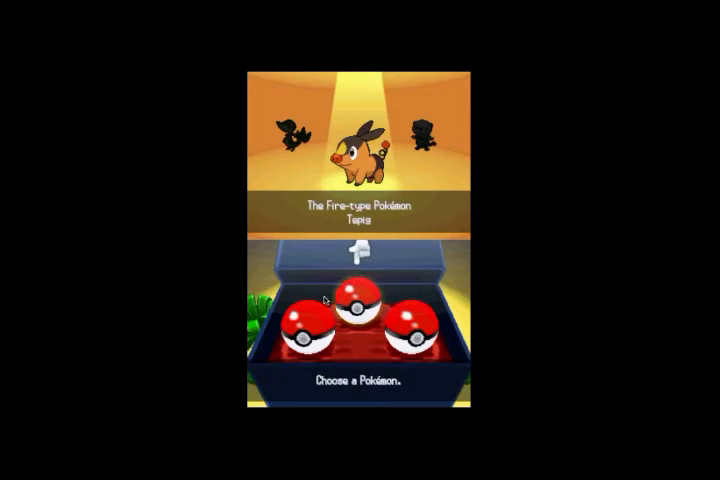
click(360, 300)
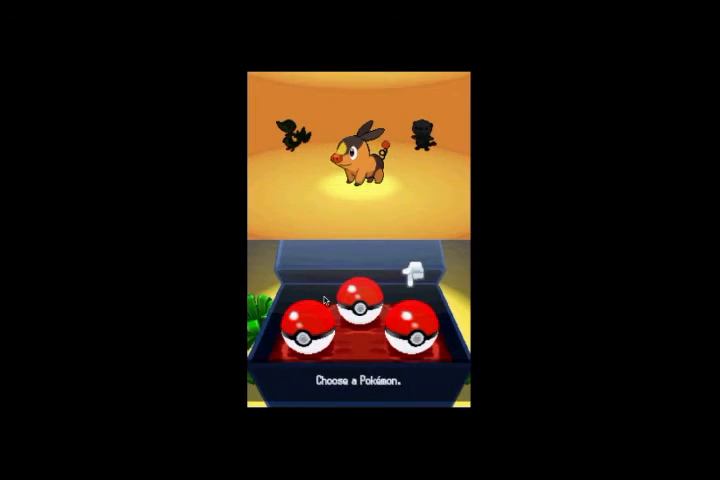
click(416, 336)
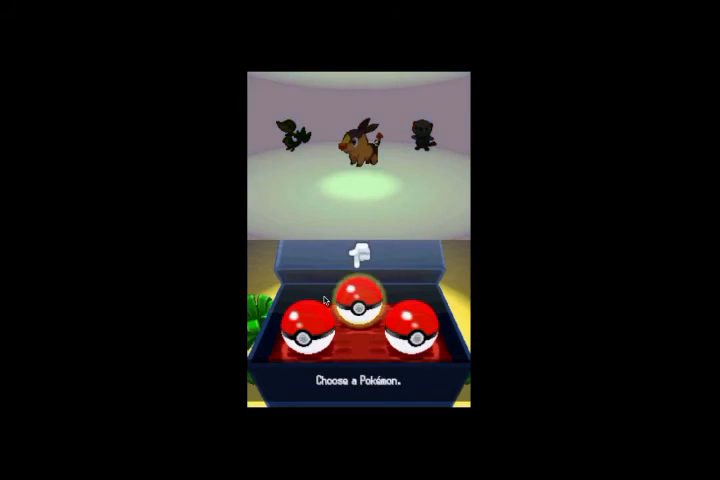
click(418, 328)
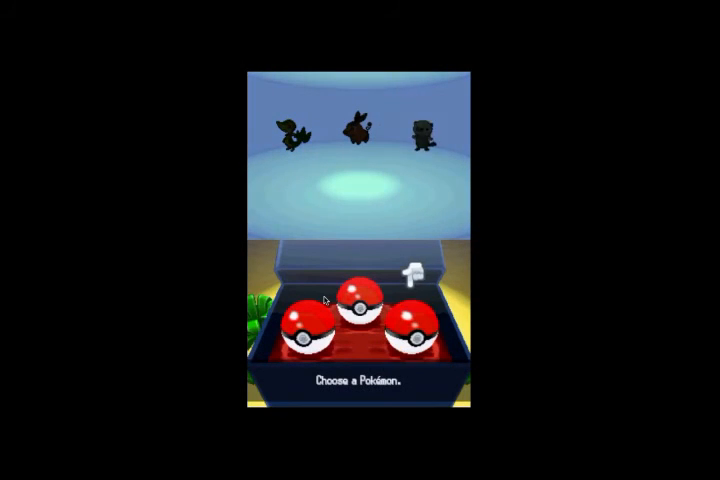
Preview Oshawott in the right Poké Ball and select it to bring up confirmation.
click(414, 338)
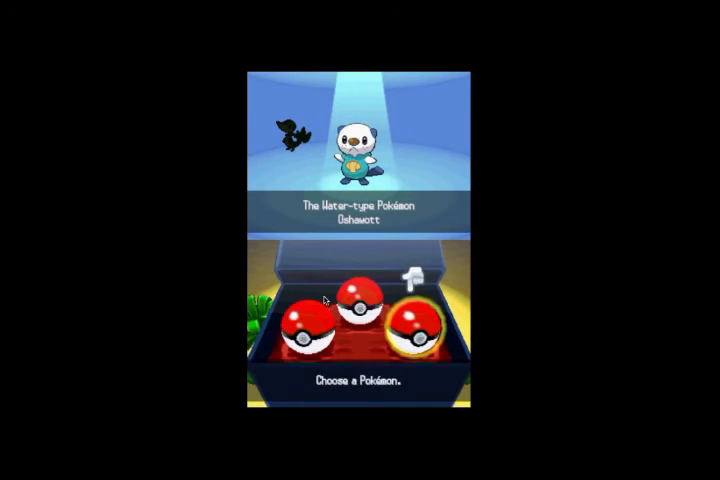
click(358, 304)
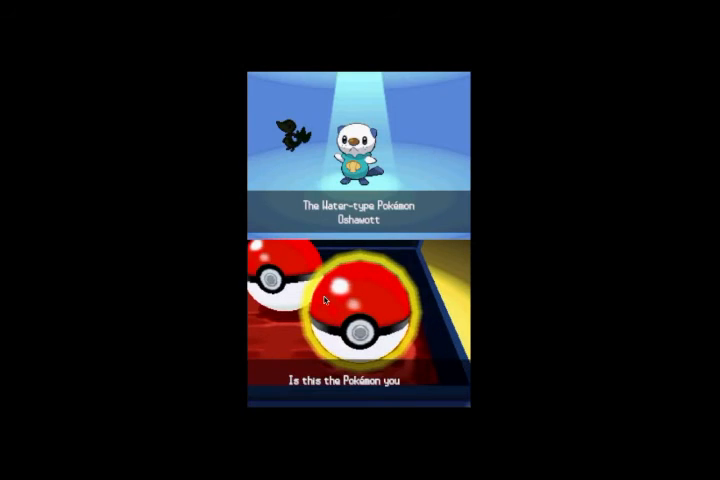